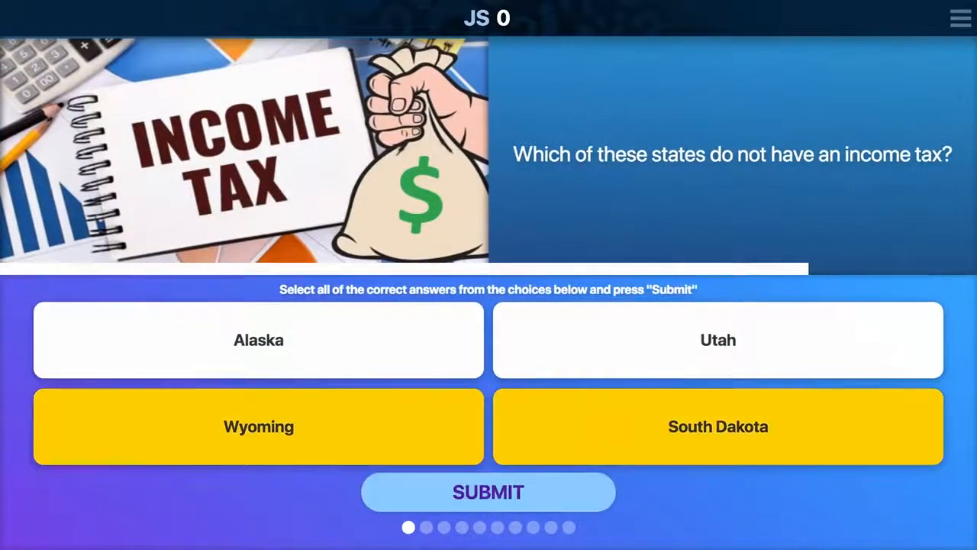
# Step: Answer Wyoming and South Dakota, then 9.5 Hours, and continue past the Not Quite feedback
pyautogui.click(488, 492)
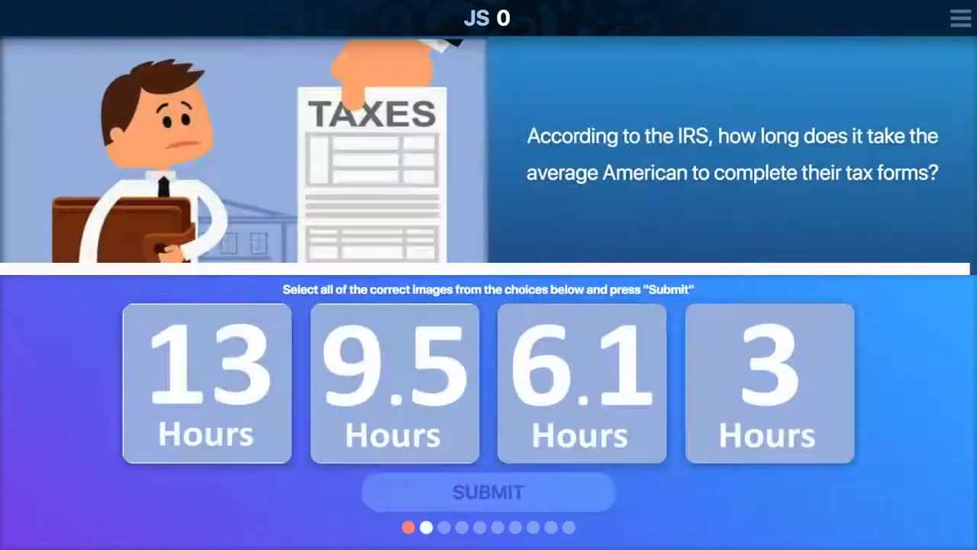
pyautogui.click(488, 492)
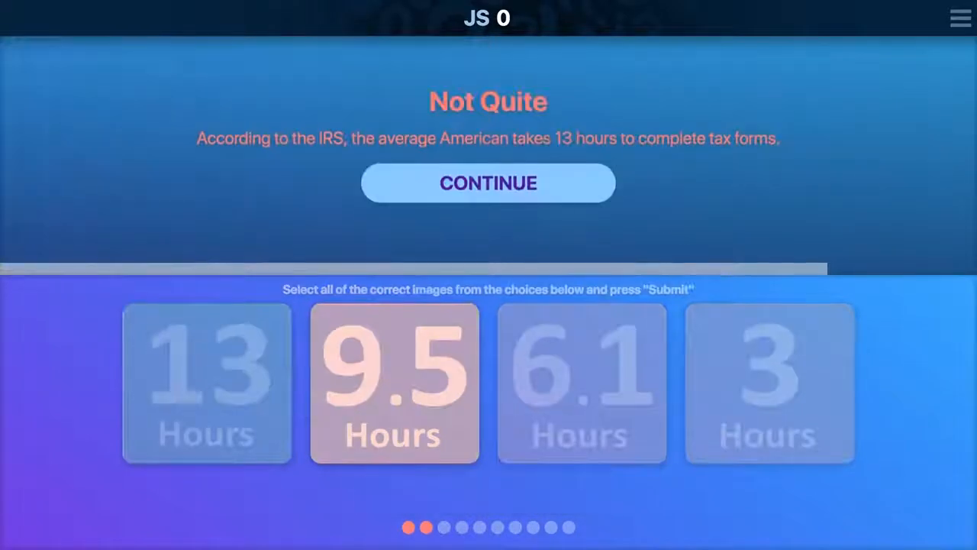
pyautogui.click(488, 183)
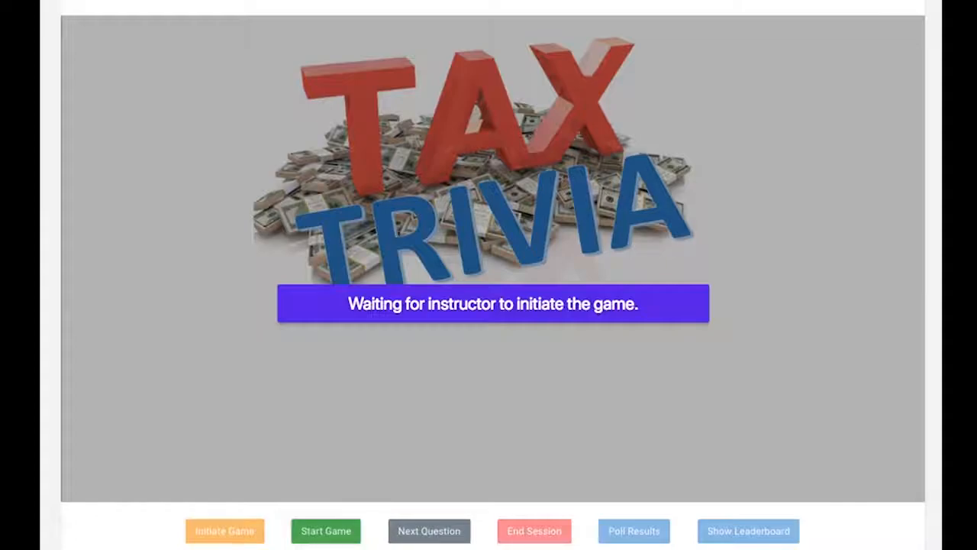
# Step: Initiate the waiting Tax Trivia game and continue past its title screen
pyautogui.click(224, 531)
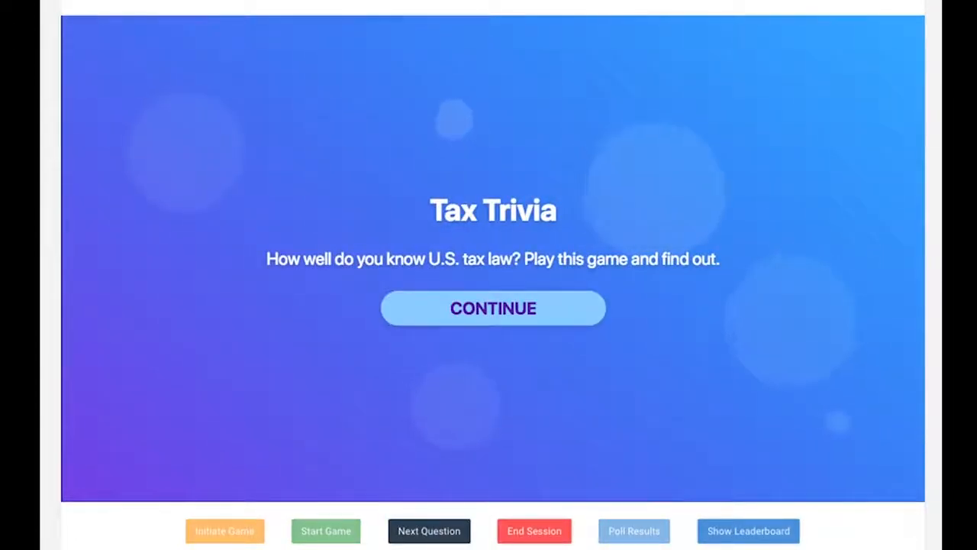
pyautogui.click(493, 307)
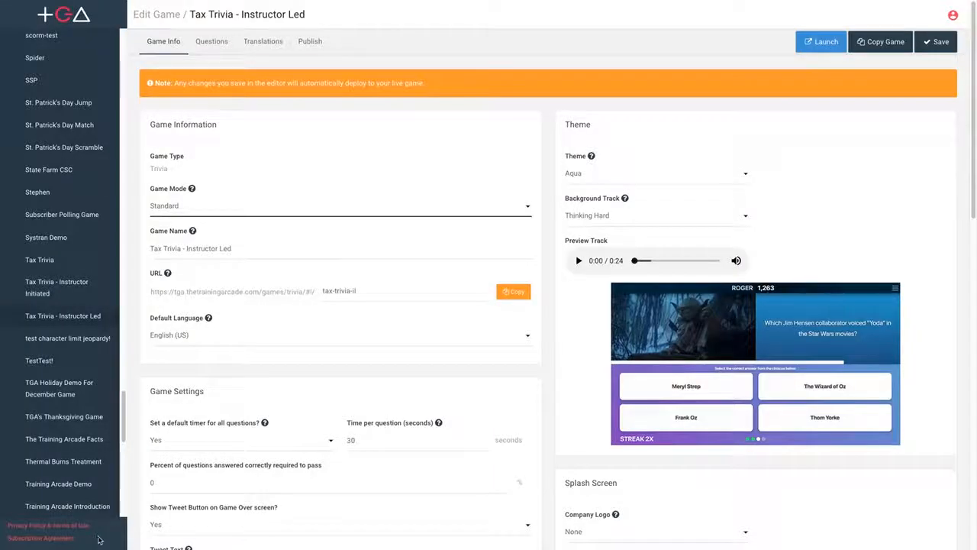
pyautogui.moveTo(344, 166)
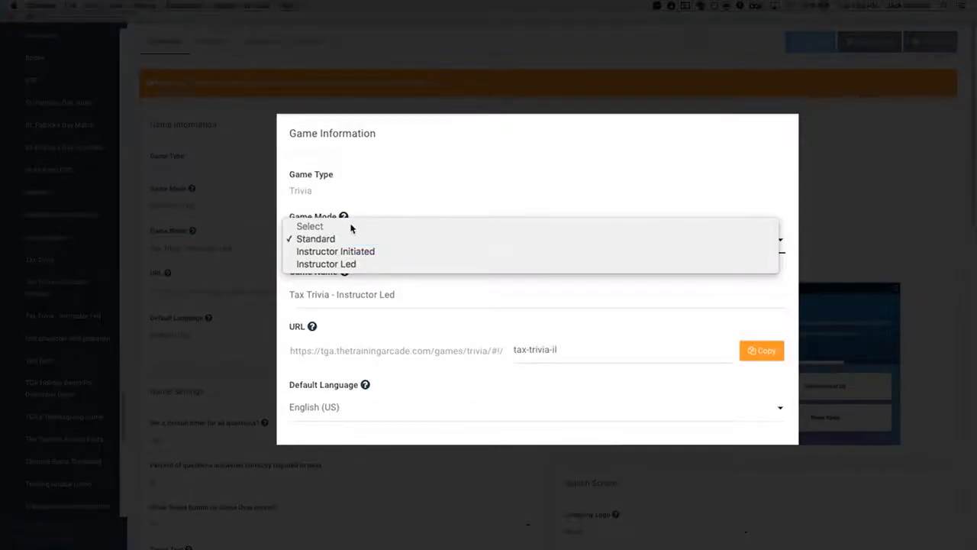
pyautogui.moveTo(326, 263)
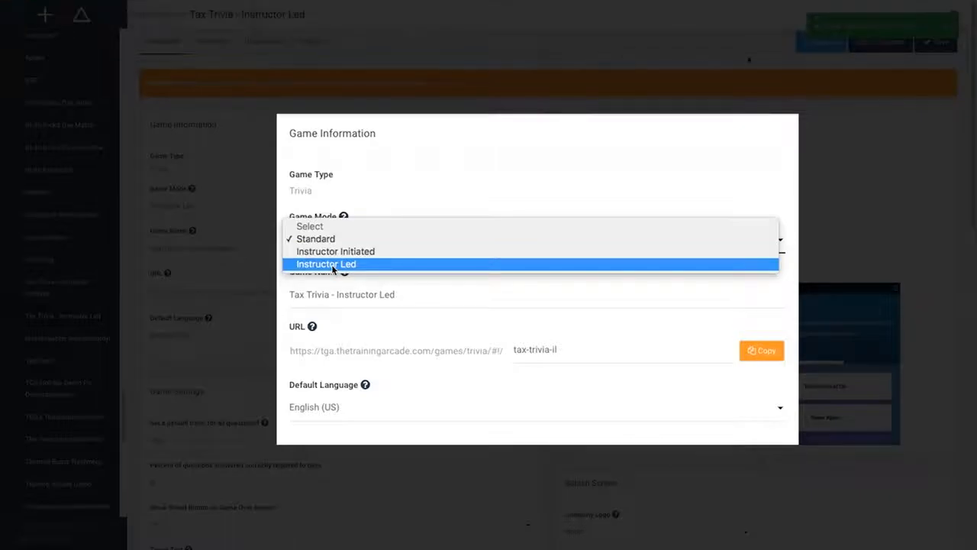
# Step: Set Tax Trivia - Instructor Led's Game Mode to Instructor Led and save
pyautogui.click(326, 263)
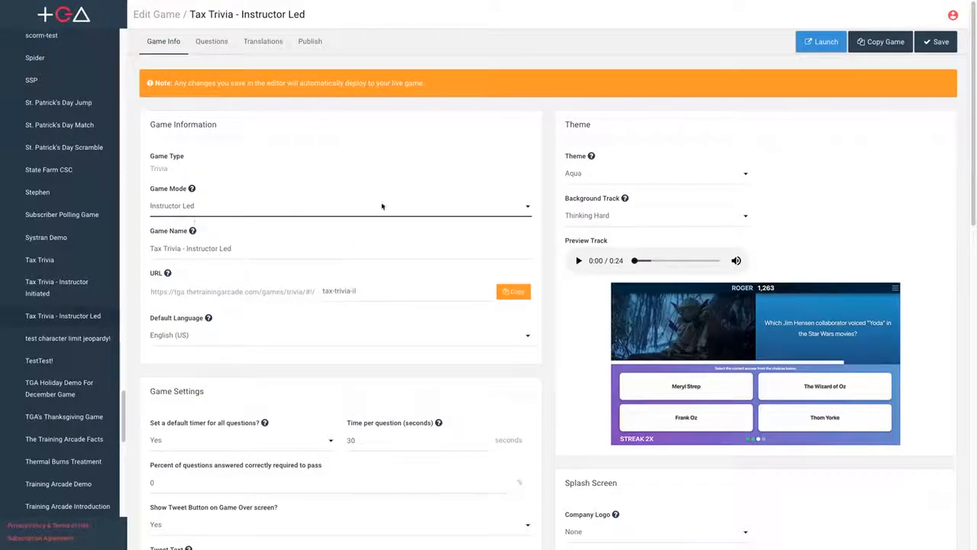
pyautogui.click(936, 41)
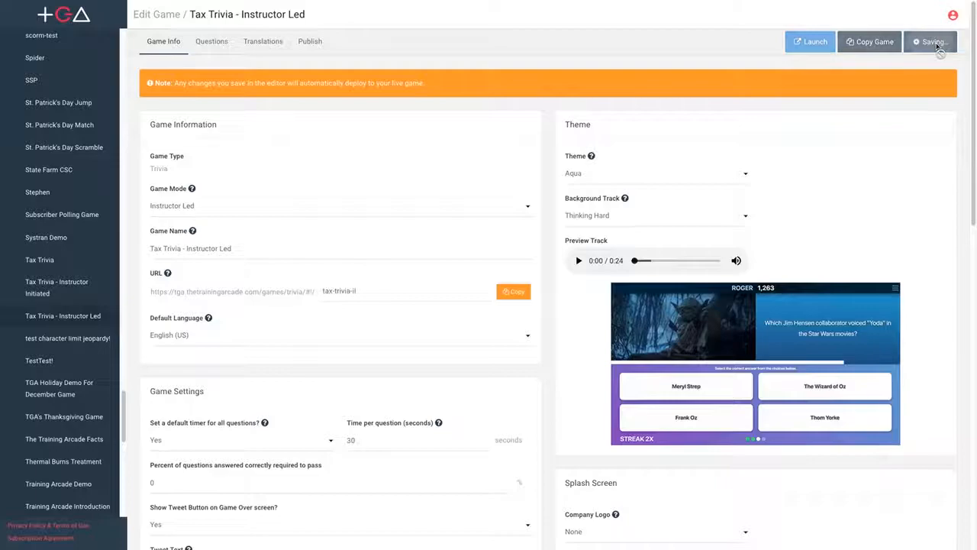
pyautogui.click(930, 41)
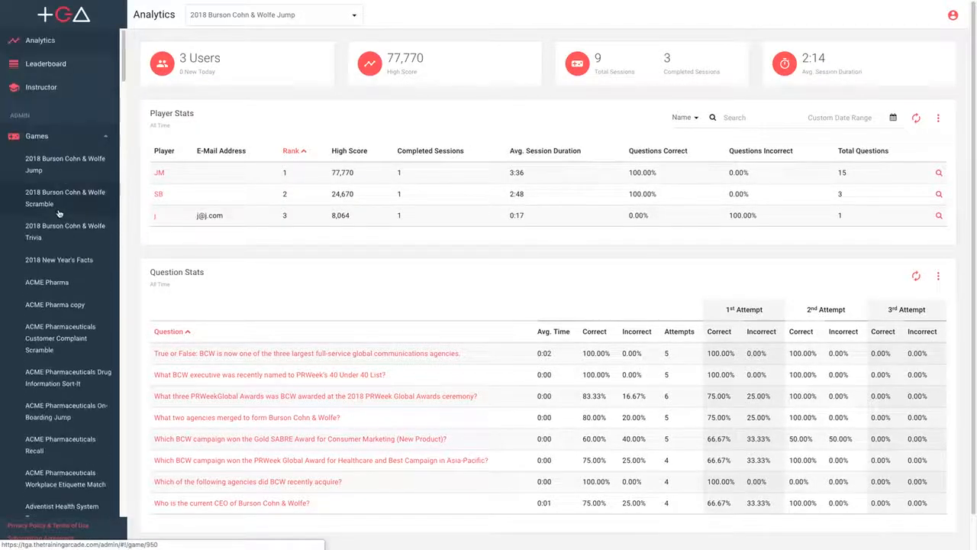
# Step: Go to the Instructor page from the side navigation menu
pyautogui.click(36, 136)
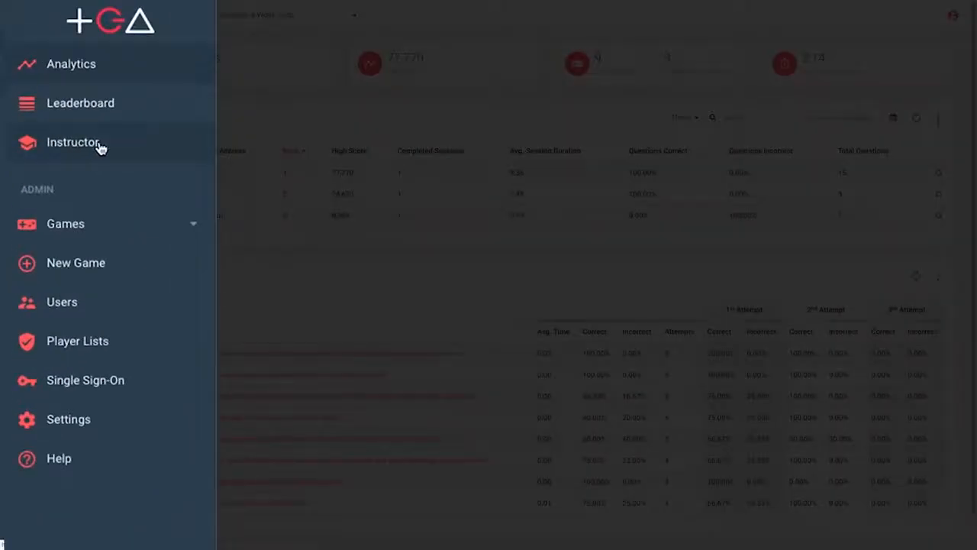
pyautogui.click(74, 142)
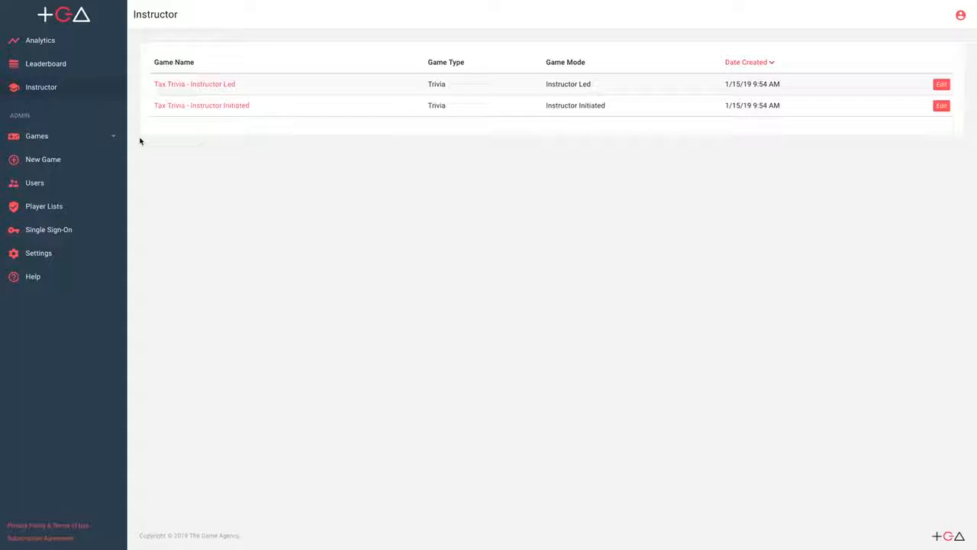
pyautogui.moveTo(195, 84)
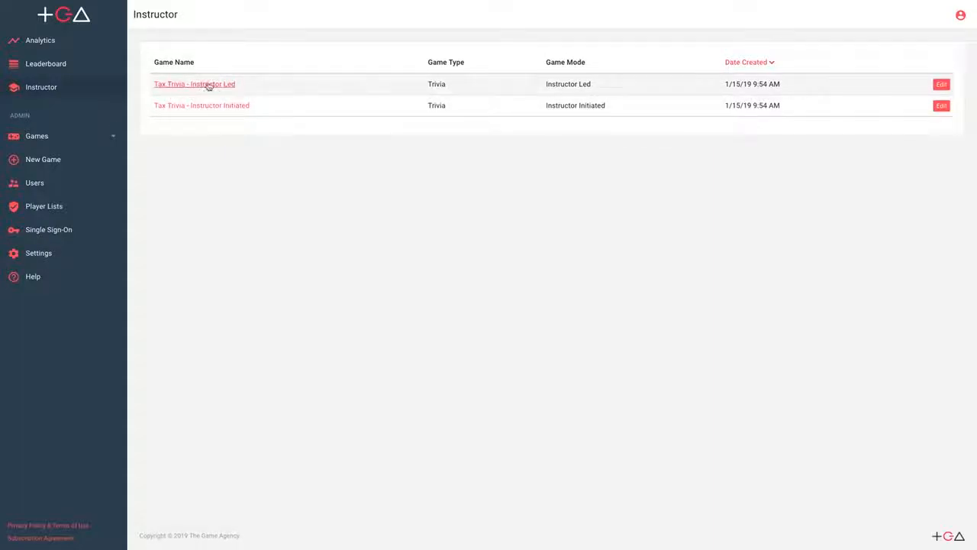
pyautogui.moveTo(194, 84)
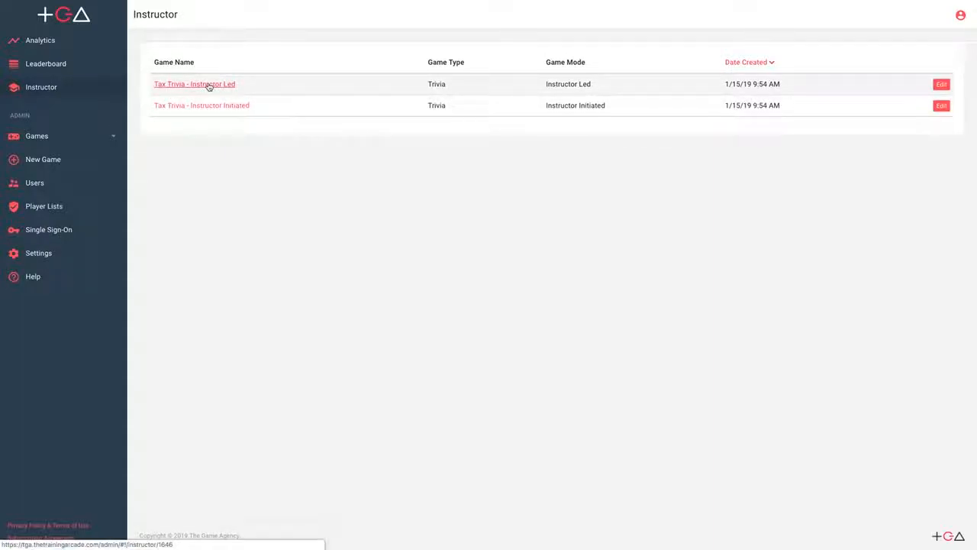
# Step: Open Tax Trivia - Instructor Led and initiate a game so the status reads Initiated
pyautogui.click(194, 84)
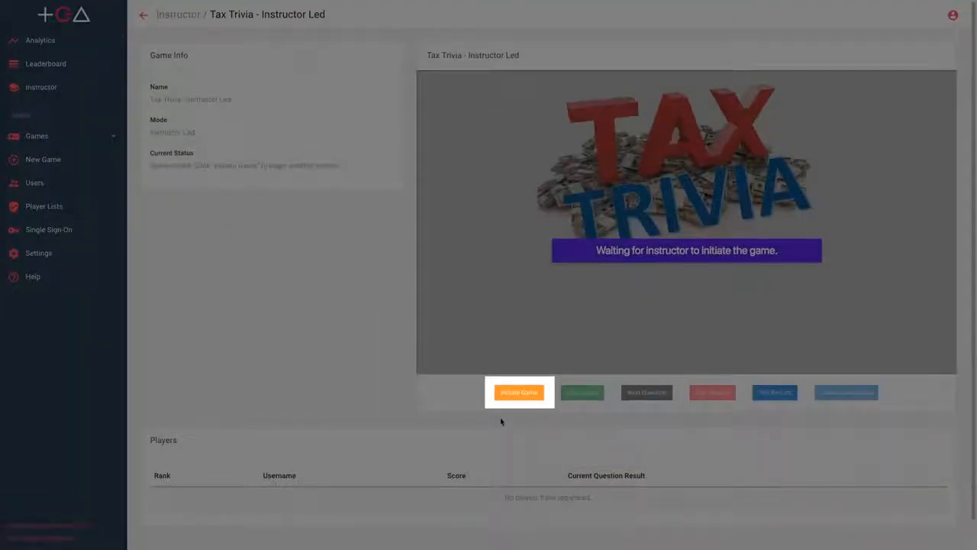
pyautogui.click(519, 392)
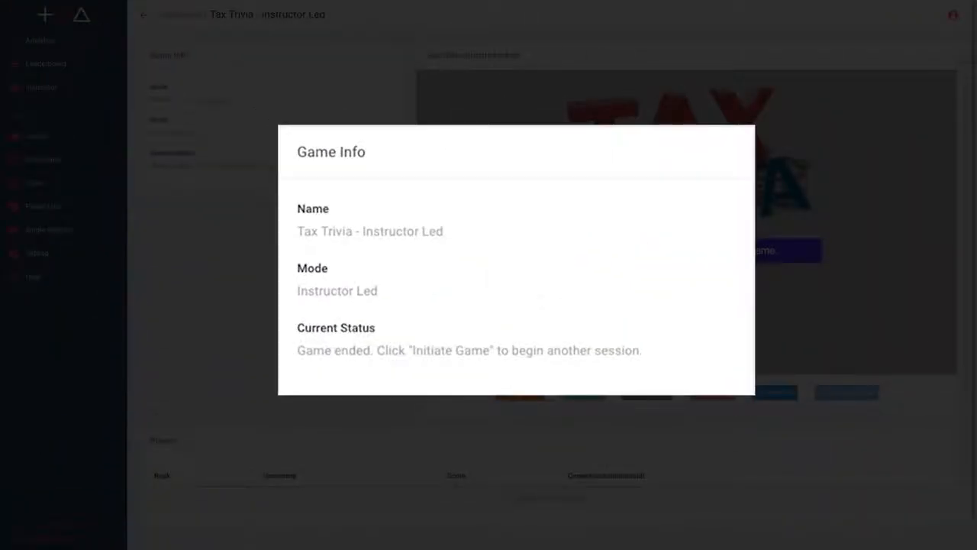
pyautogui.click(763, 251)
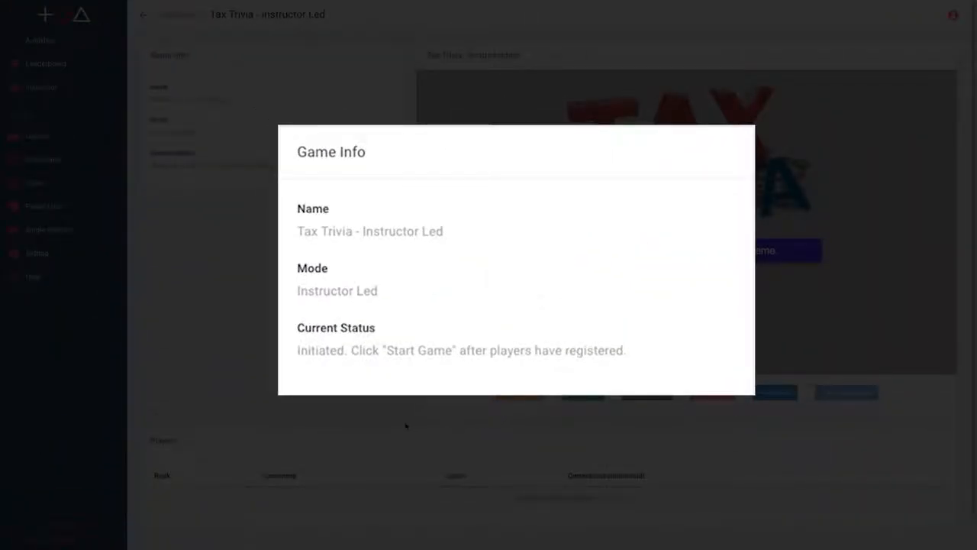
pyautogui.moveTo(412, 426)
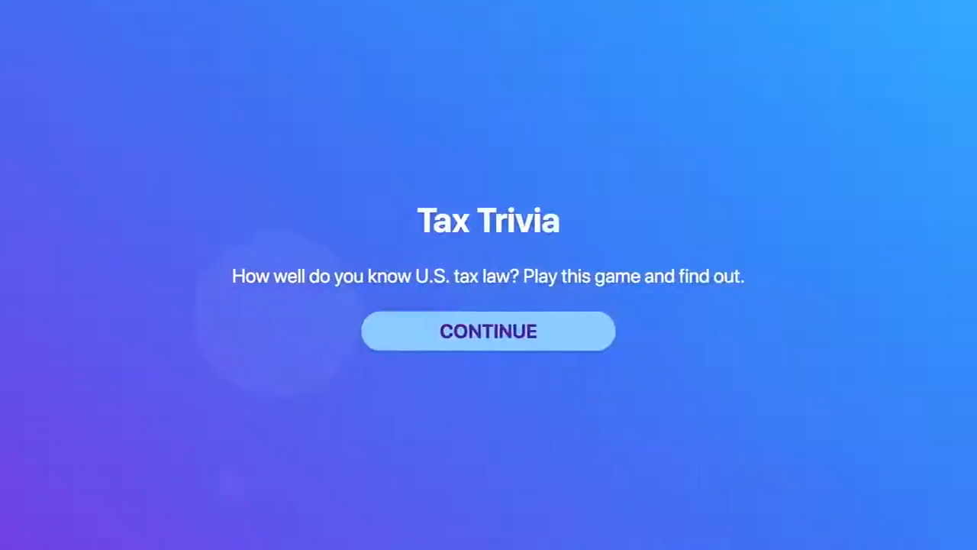
# Step: Register a player with initials JS and continue through both tutorial tips
pyautogui.click(488, 331)
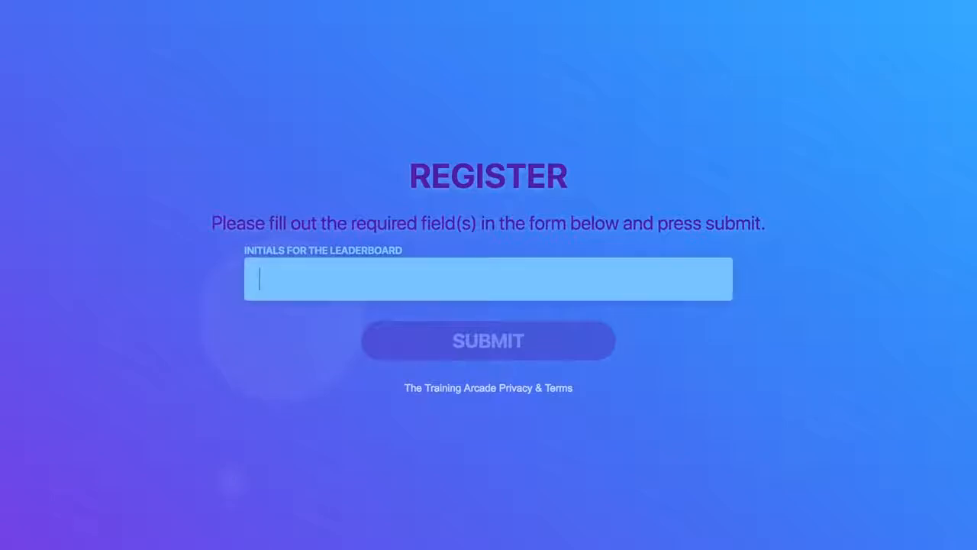
pyautogui.write('JS')
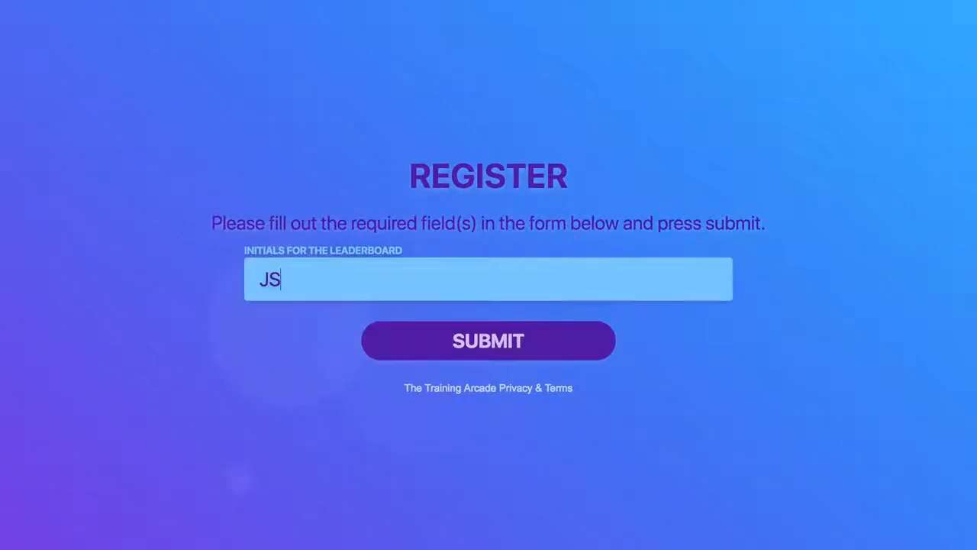
pyautogui.click(488, 340)
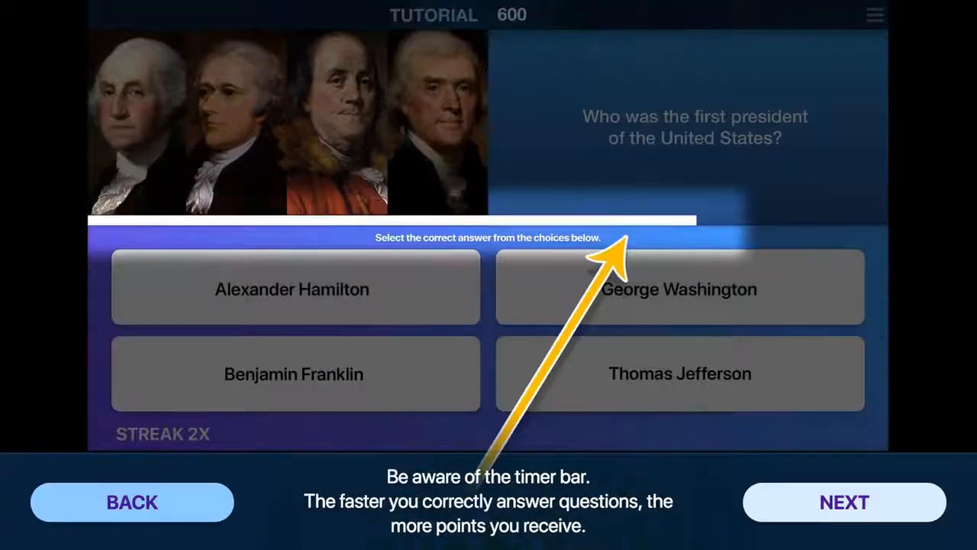
pyautogui.click(844, 501)
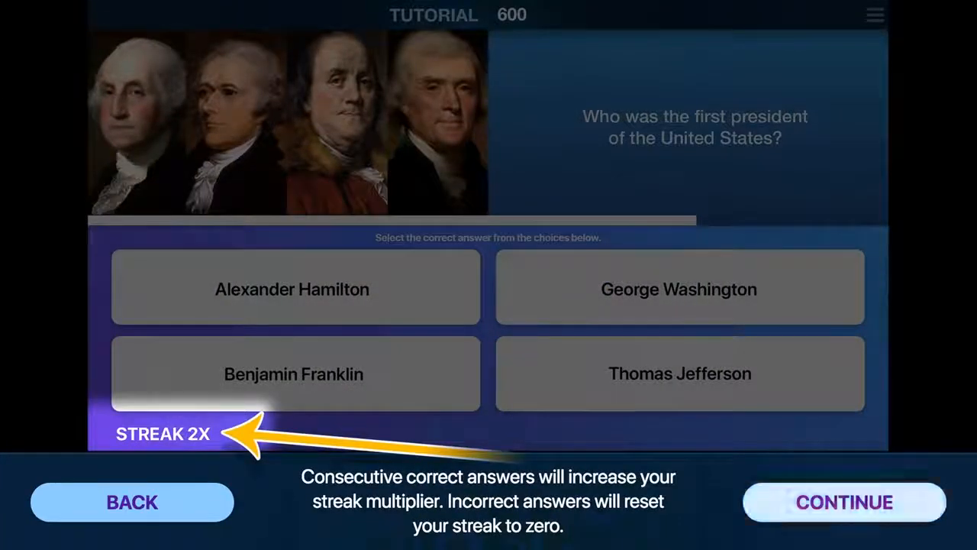
pyautogui.click(844, 502)
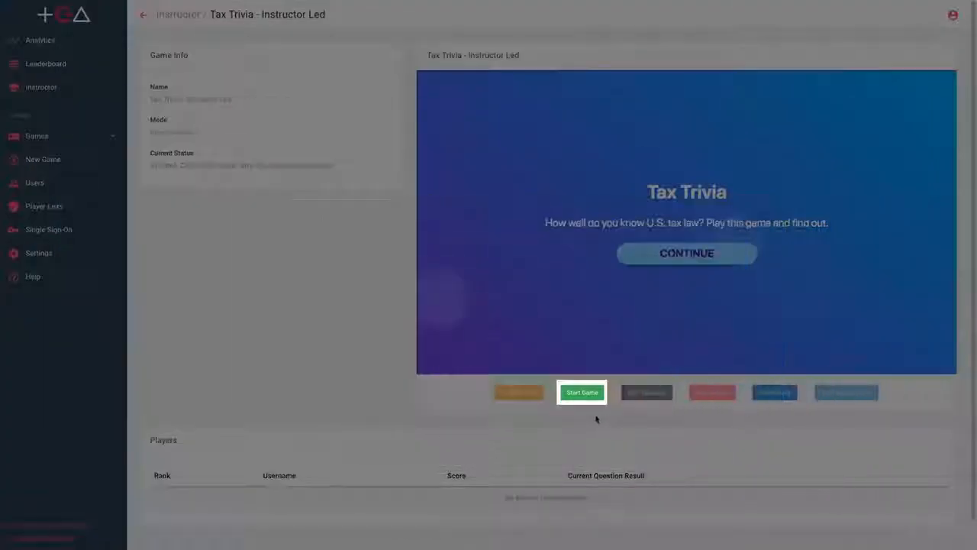
# Step: Start the Tax Trivia - Instructor Led game from its instructor page
pyautogui.click(582, 392)
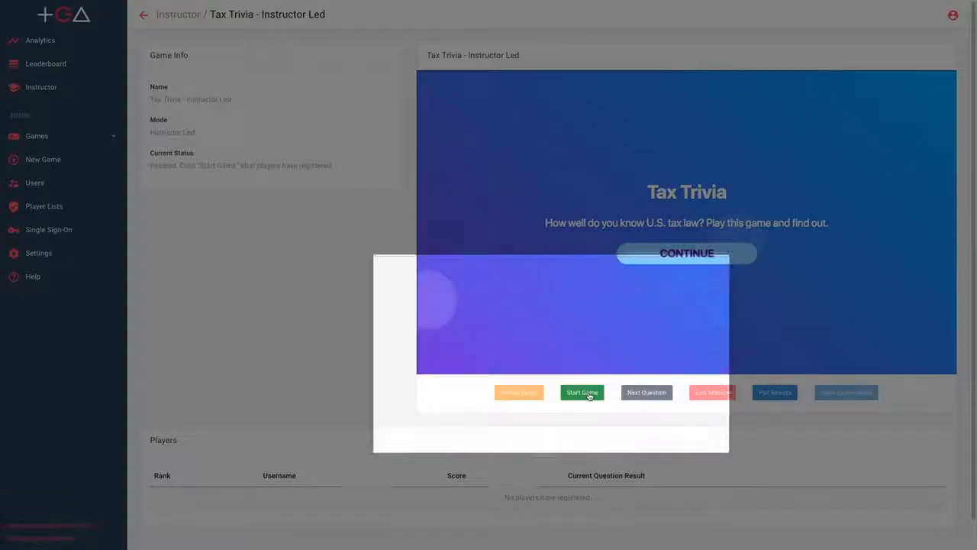
pyautogui.click(581, 392)
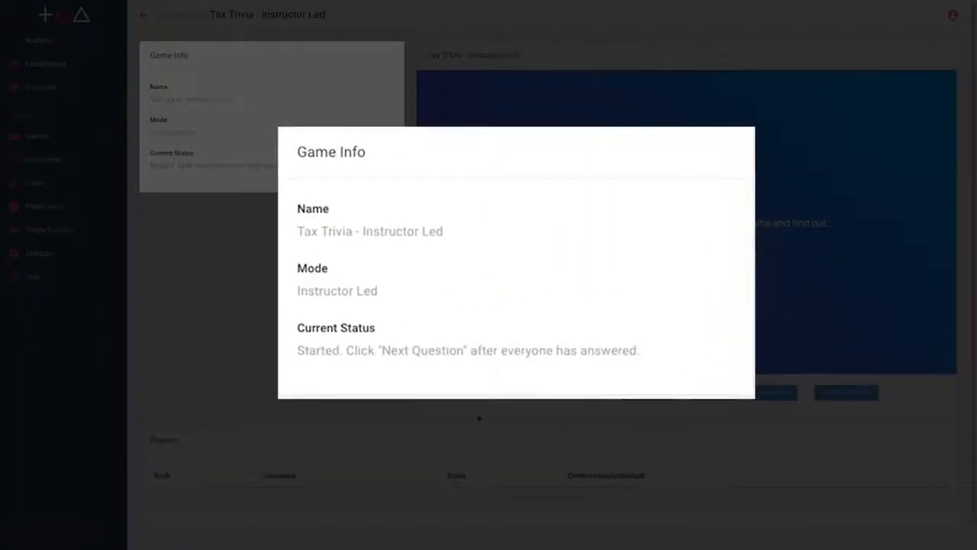
pyautogui.moveTo(462, 420)
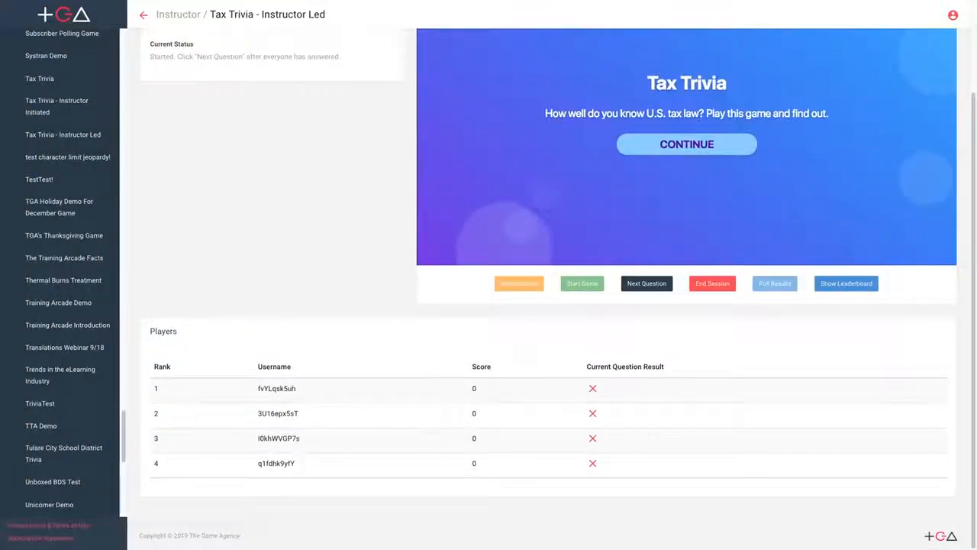
# Step: Advance to the next question as four players' scores fill the Players table
pyautogui.click(685, 144)
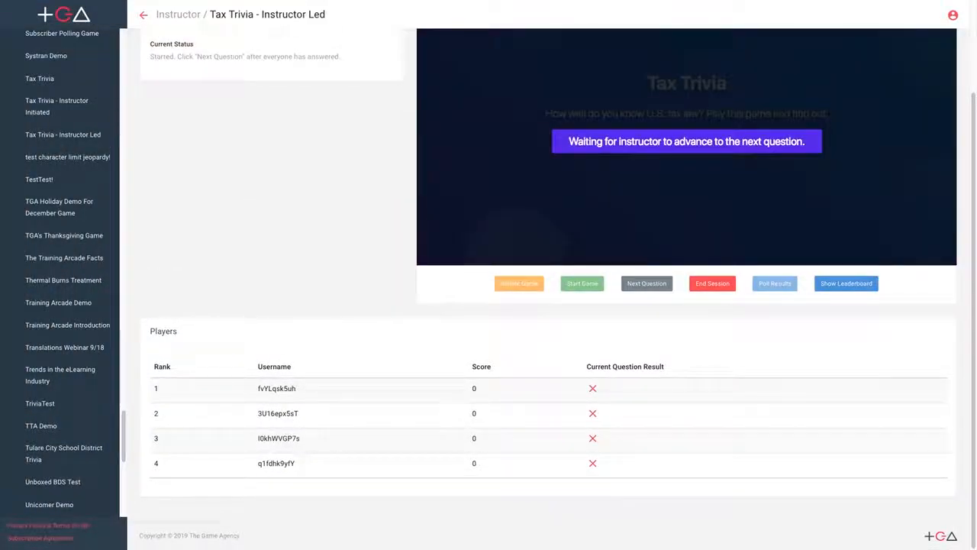
pyautogui.click(646, 283)
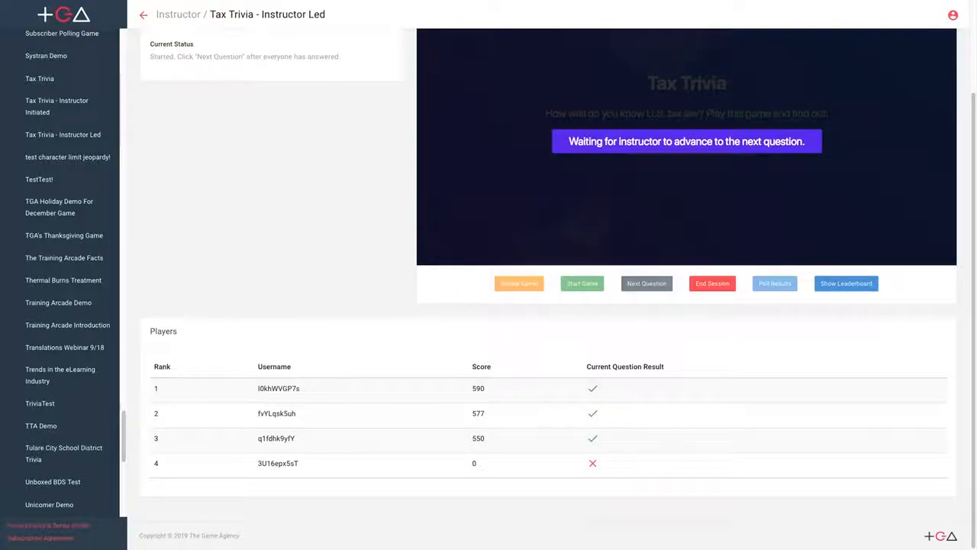
pyautogui.click(647, 283)
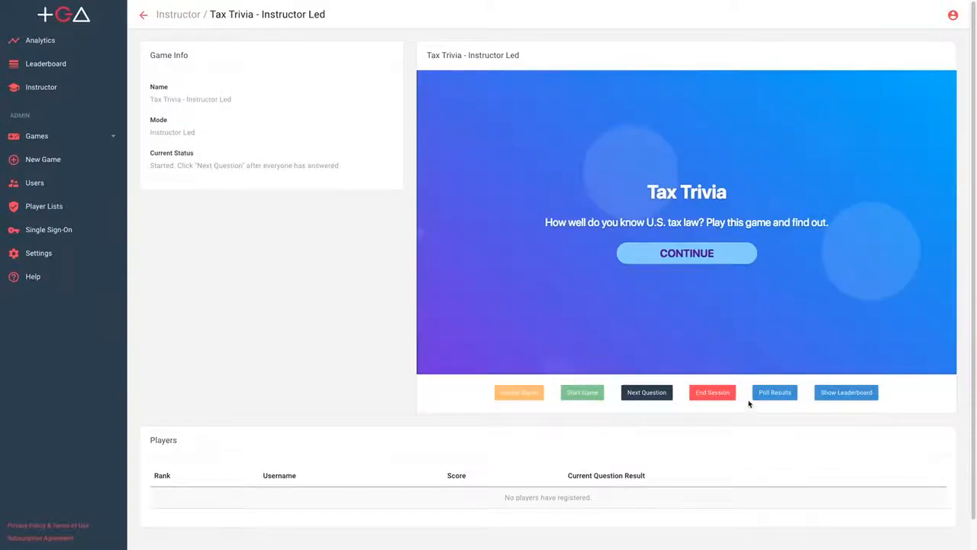
# Step: Show the current question's poll results, then open Tax Trivia - Instructor Initiated
pyautogui.click(774, 392)
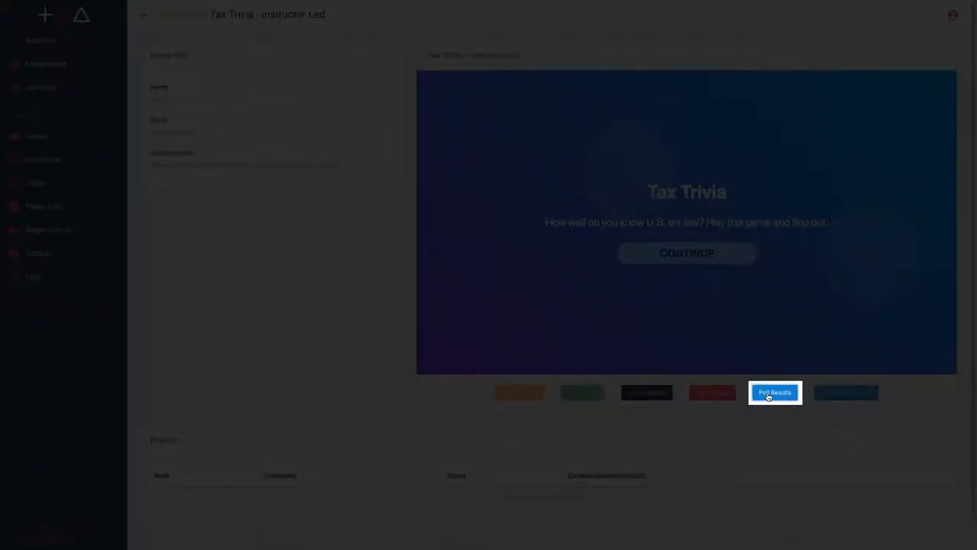
pyautogui.click(775, 392)
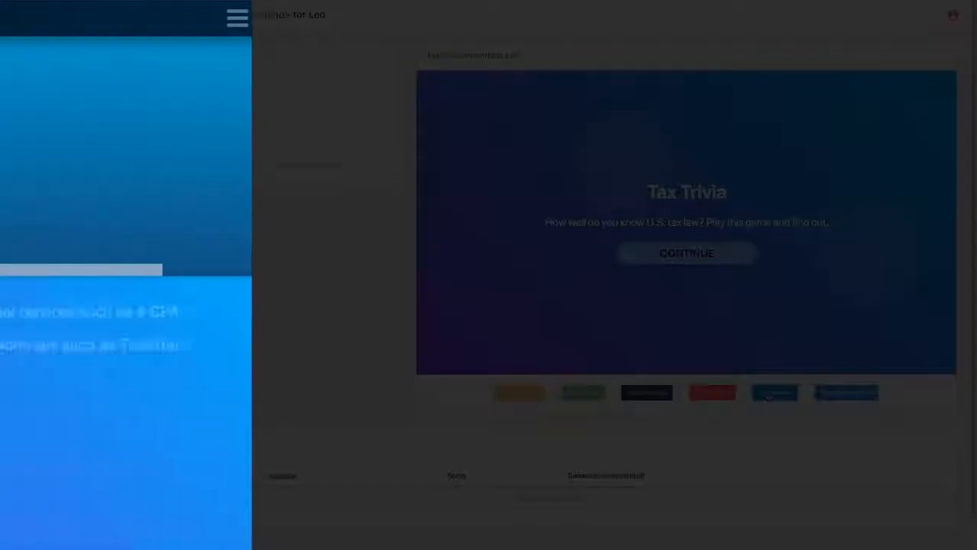
pyautogui.click(686, 253)
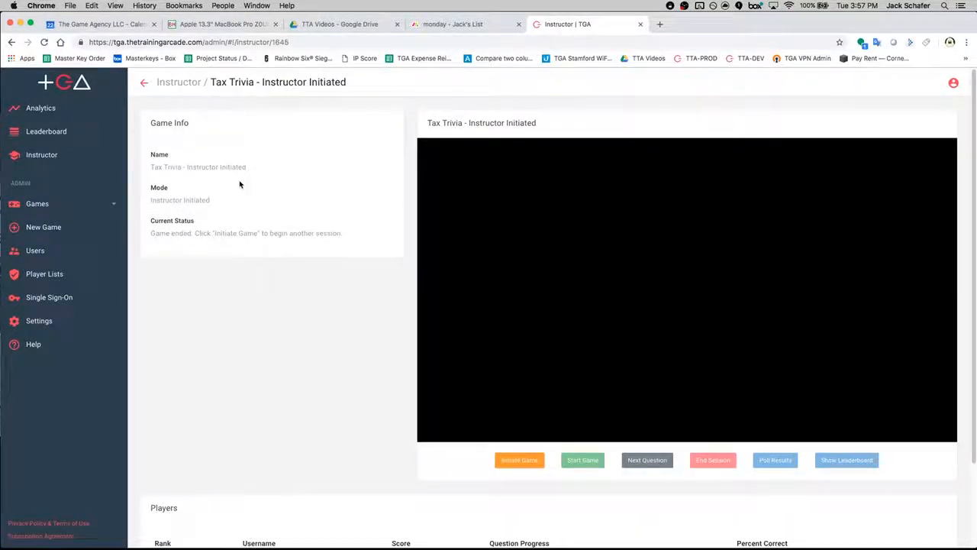
# Step: Initiate a new Tax Trivia - Instructor Initiated session and start it
pyautogui.click(519, 460)
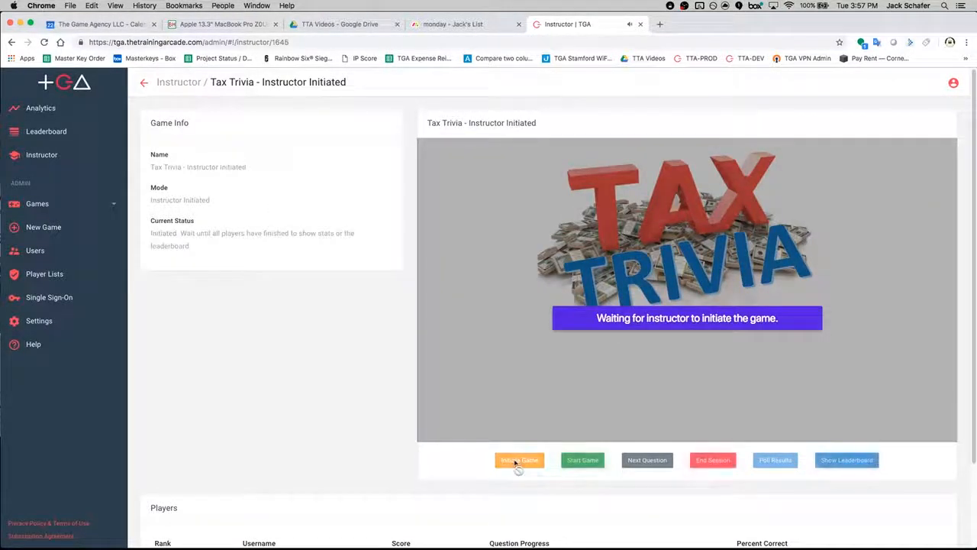
pyautogui.click(520, 460)
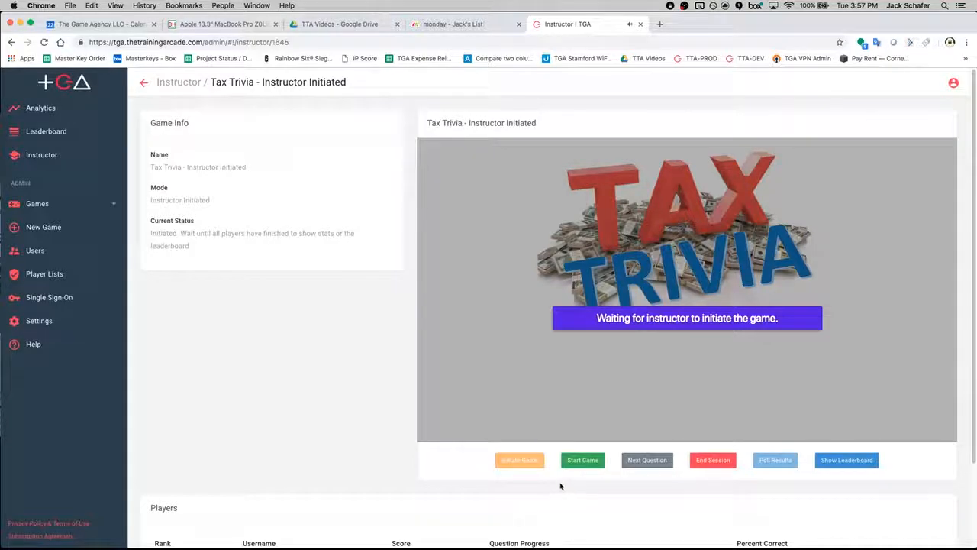
pyautogui.click(582, 460)
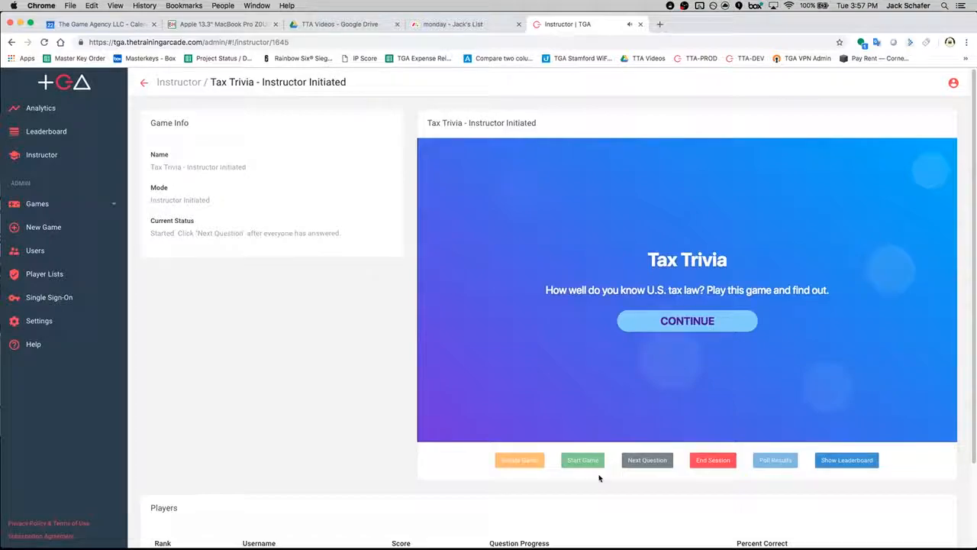
# Step: Check the empty Players table and end the session
pyautogui.scroll(-3)
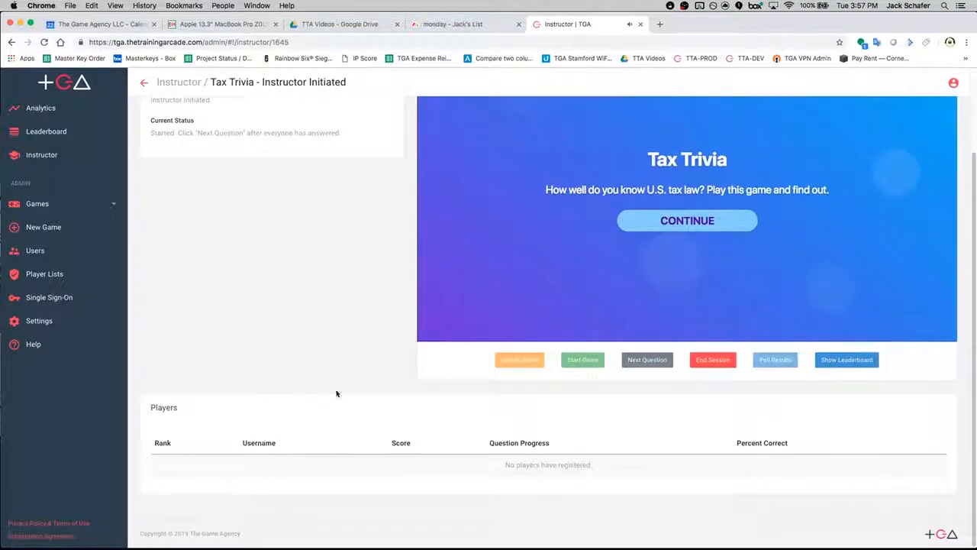
pyautogui.scroll(3)
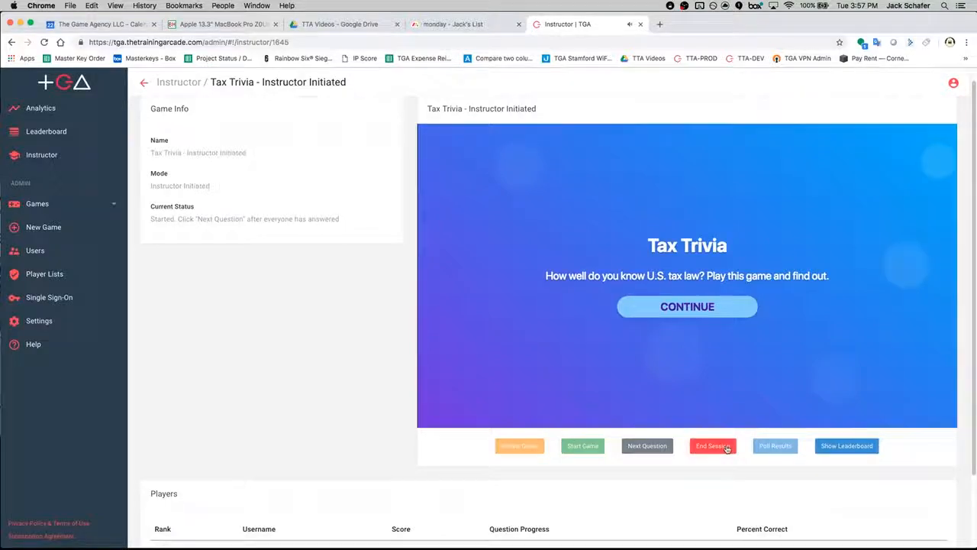
pyautogui.click(713, 445)
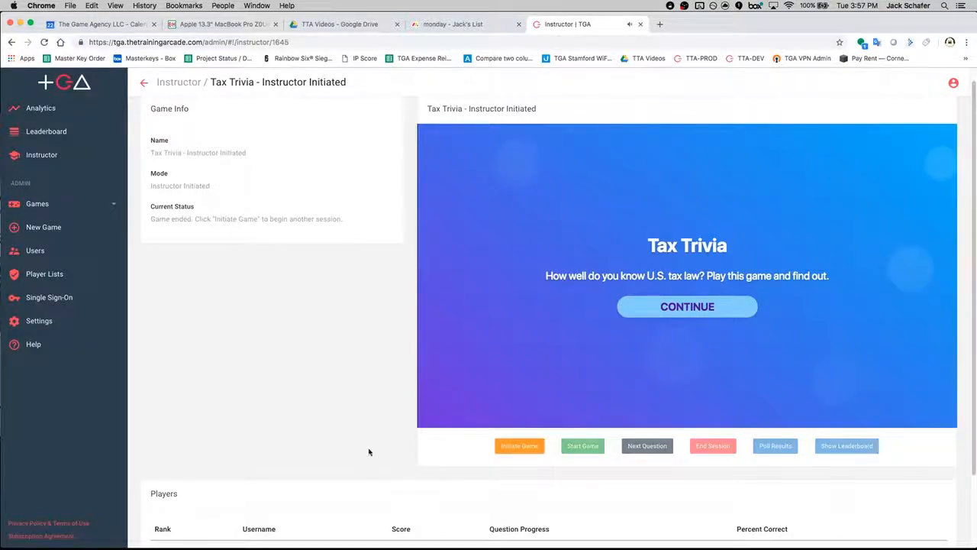